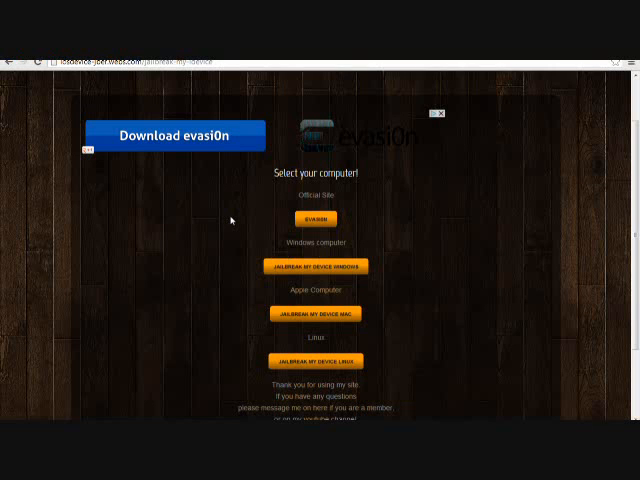
{"action": "mouse_move", "coordinate": [265, 77]}
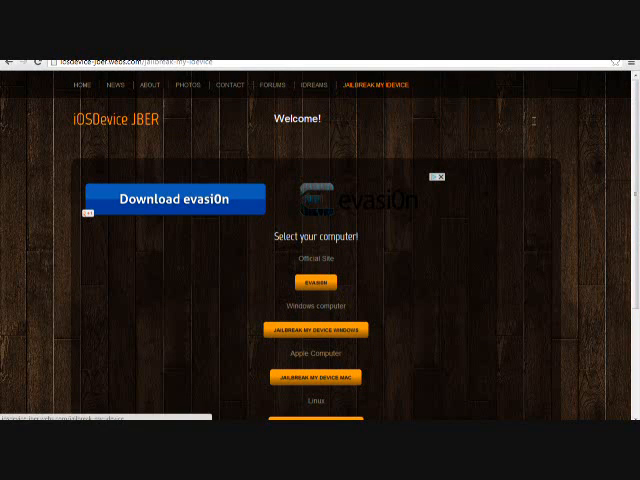
Step: Read and dismiss the 'Have Evasi0n?' reminder, then advance past the connect-device screen
{"action": "scroll", "scroll_direction": "down", "scroll_amount": 3}
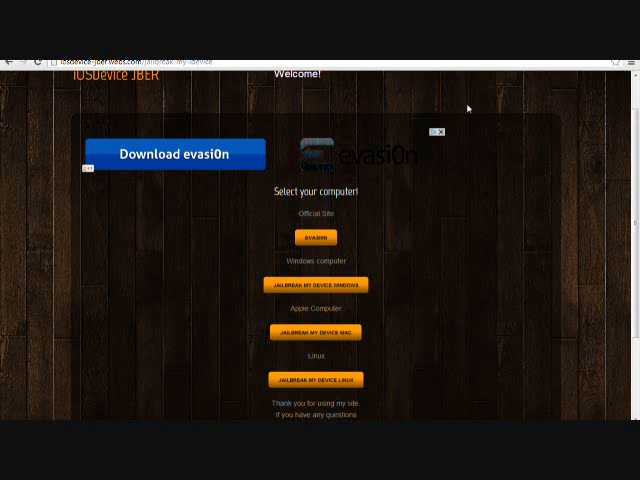
{"action": "mouse_move", "coordinate": [298, 264]}
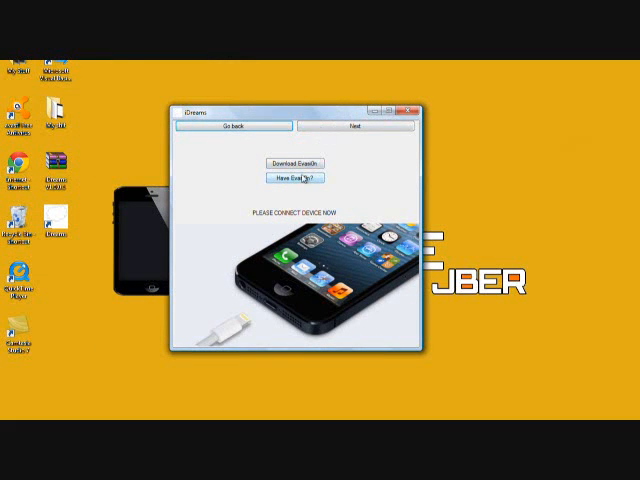
{"action": "left_click", "coordinate": [290, 178]}
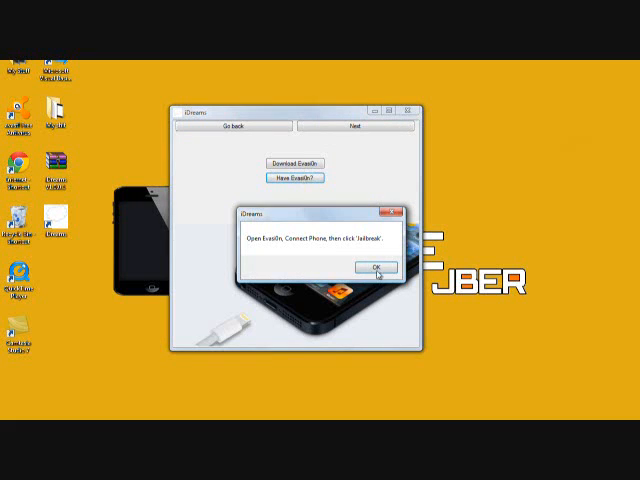
{"action": "left_click", "coordinate": [372, 267]}
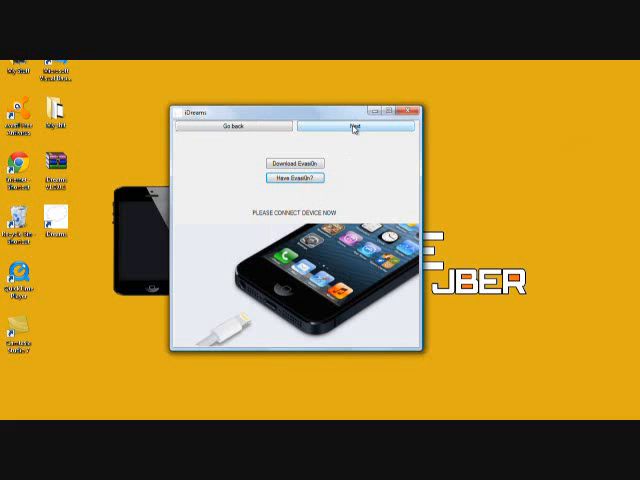
{"action": "left_click", "coordinate": [357, 129]}
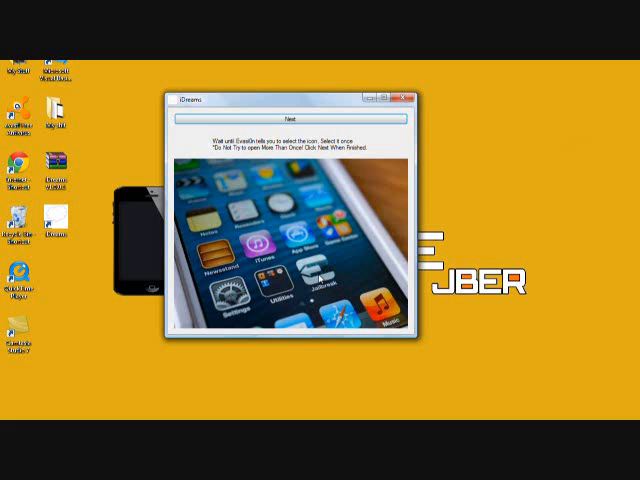
{"action": "mouse_move", "coordinate": [337, 130]}
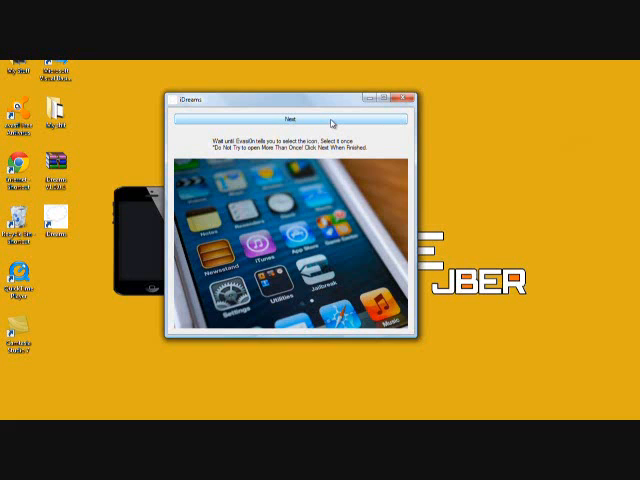
Step: Advance past the 'tap the Jailbreak icon once' page to the Must Read screen
{"action": "left_click", "coordinate": [289, 120]}
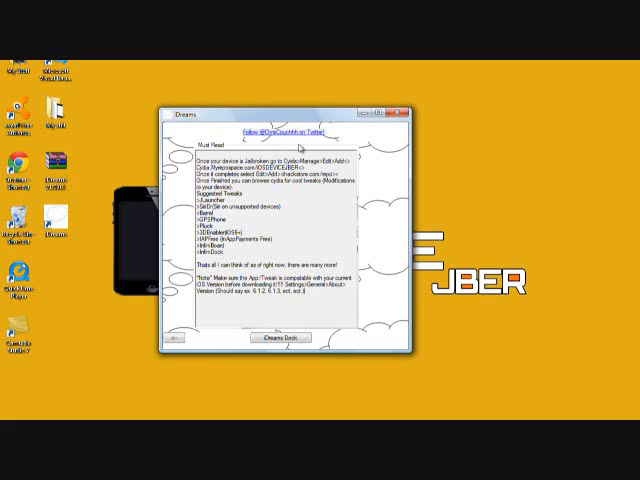
{"action": "mouse_move", "coordinate": [337, 117]}
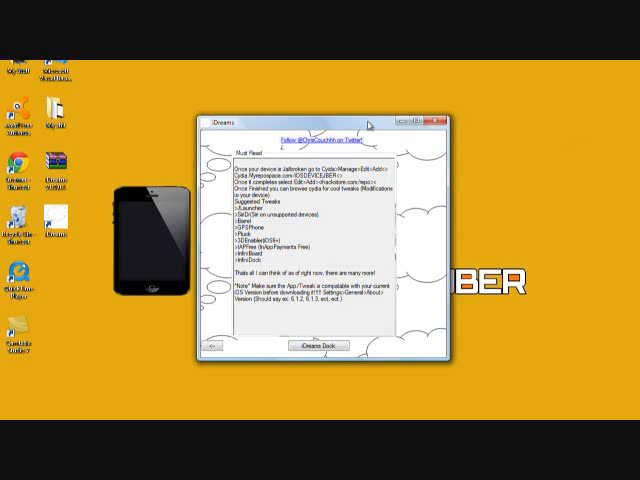
{"action": "mouse_move", "coordinate": [404, 120]}
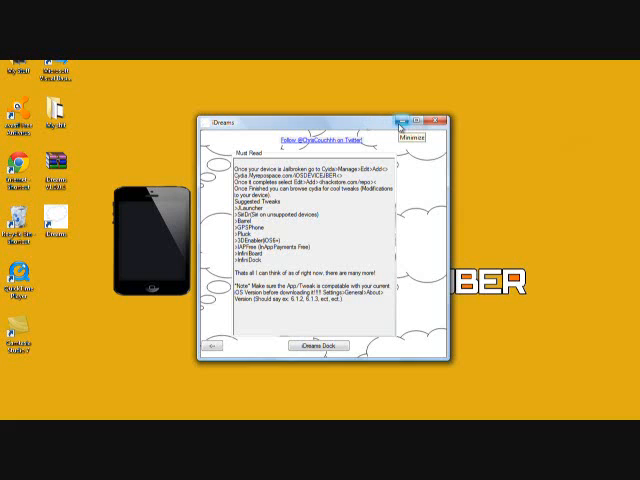